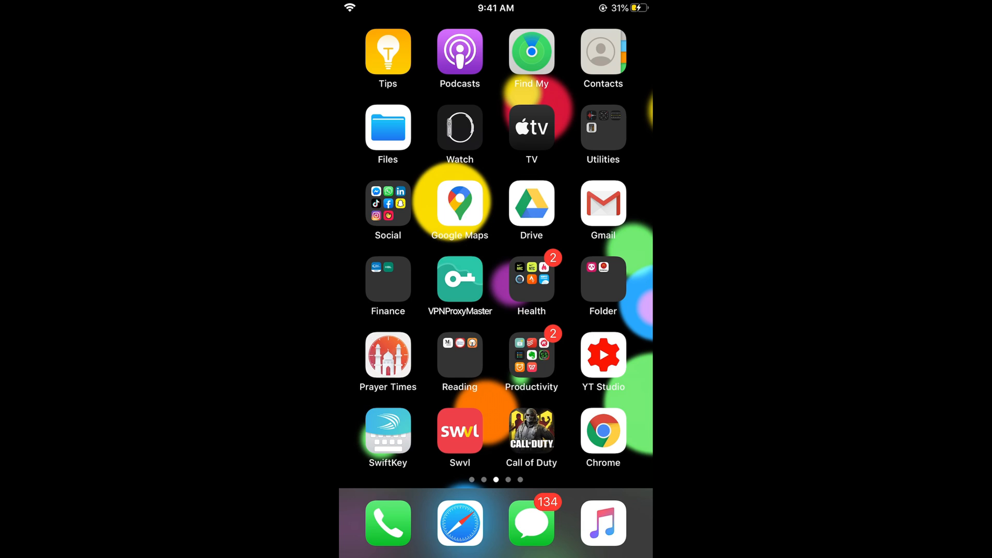
# Launch Gmail from the iOS Home Screen to reach the inbox.
pyautogui.click(601, 203)
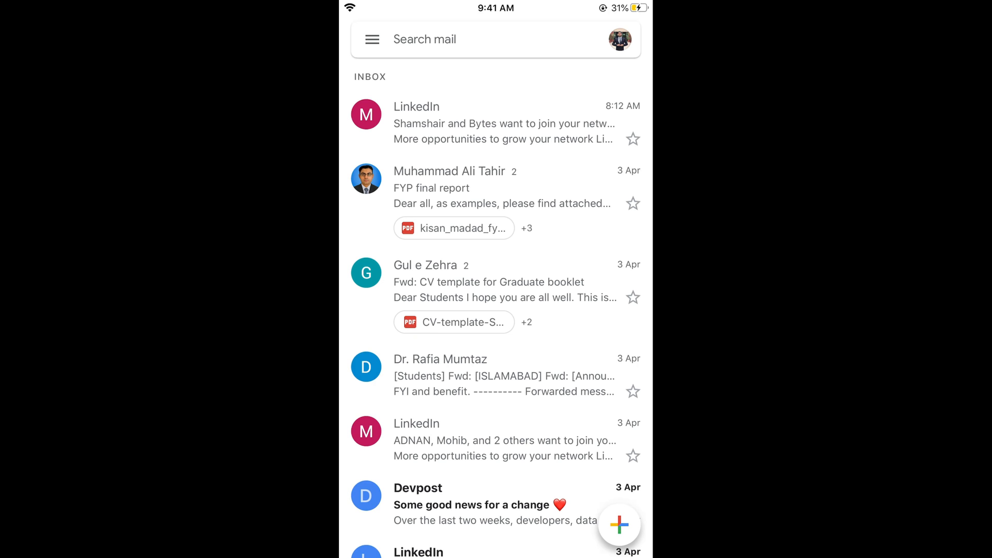
# Open the account switcher from the profile picture in the search bar.
pyautogui.click(619, 39)
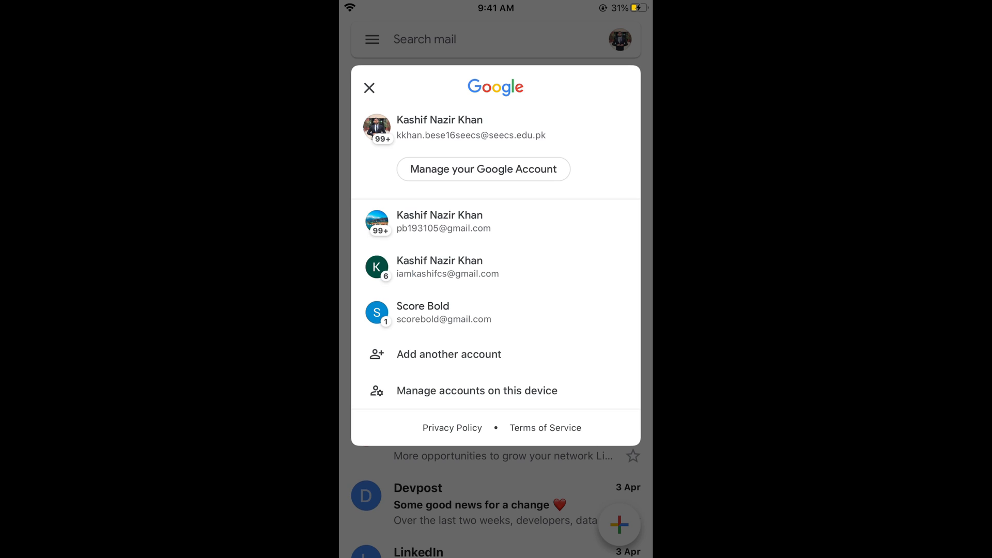
# Open 'Manage your Google Account' from the account panel.
pyautogui.click(482, 169)
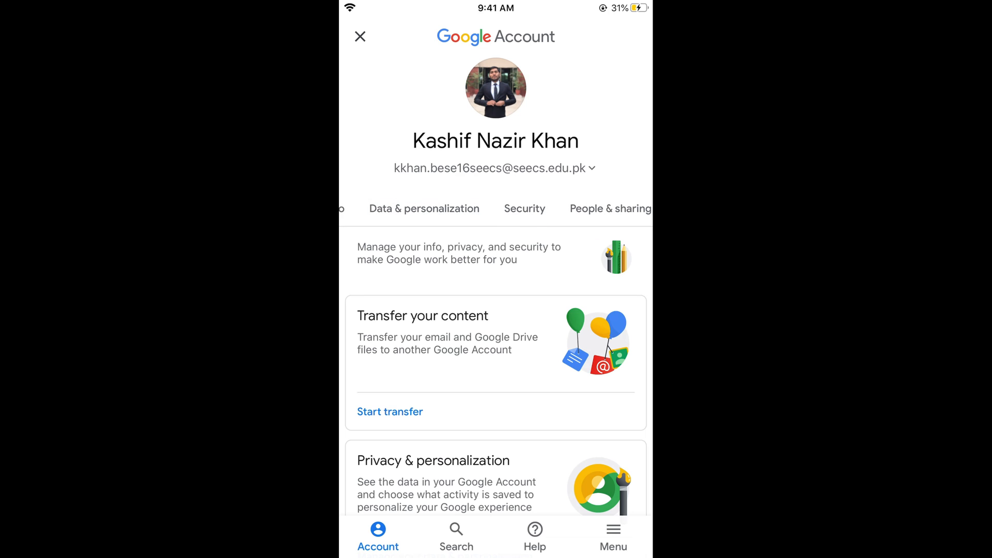
# Go to the Security tab and scroll toward 'Ways we can verify it's you'.
pyautogui.click(524, 208)
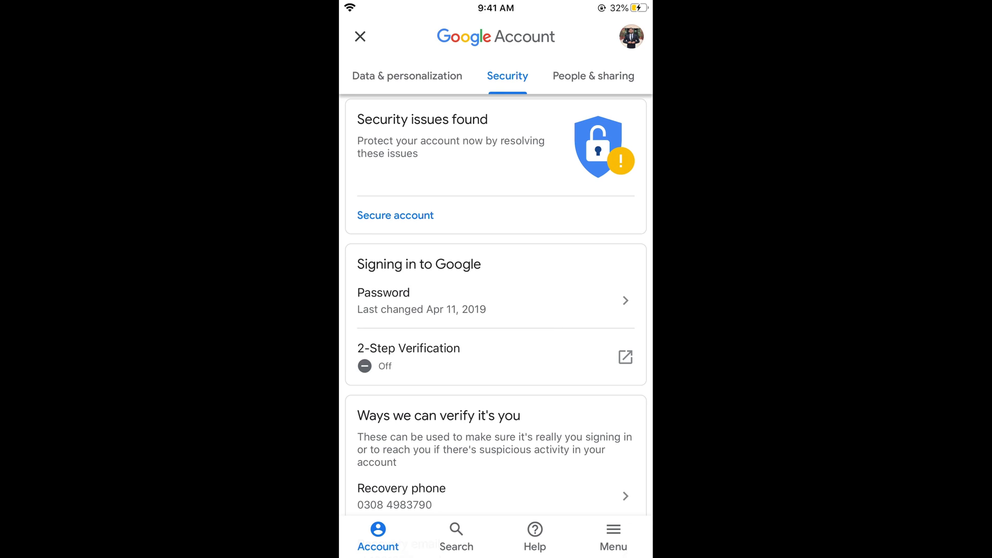
pyautogui.scroll(-3)
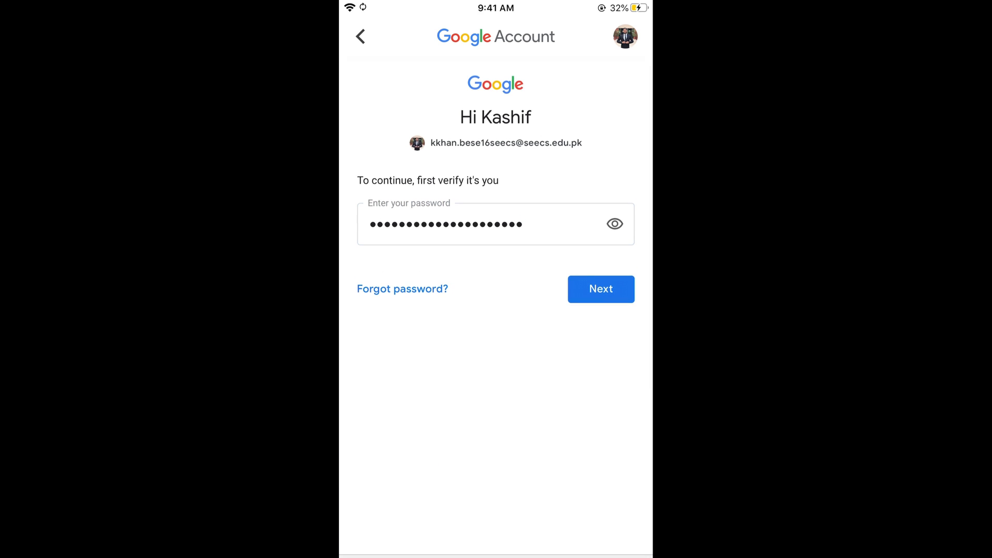
# Confirm the password with Next and edit the recovery phone number.
pyautogui.click(600, 289)
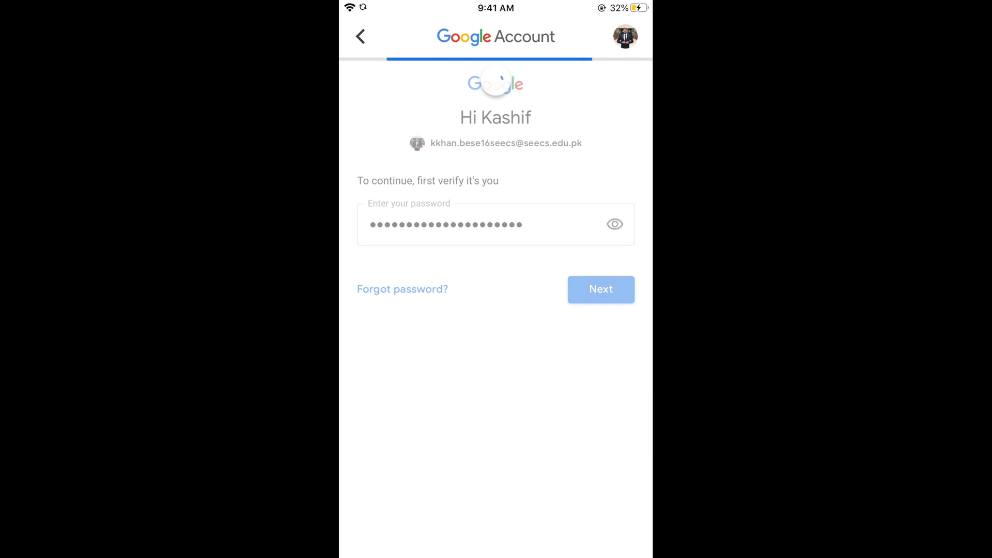
pyautogui.click(600, 290)
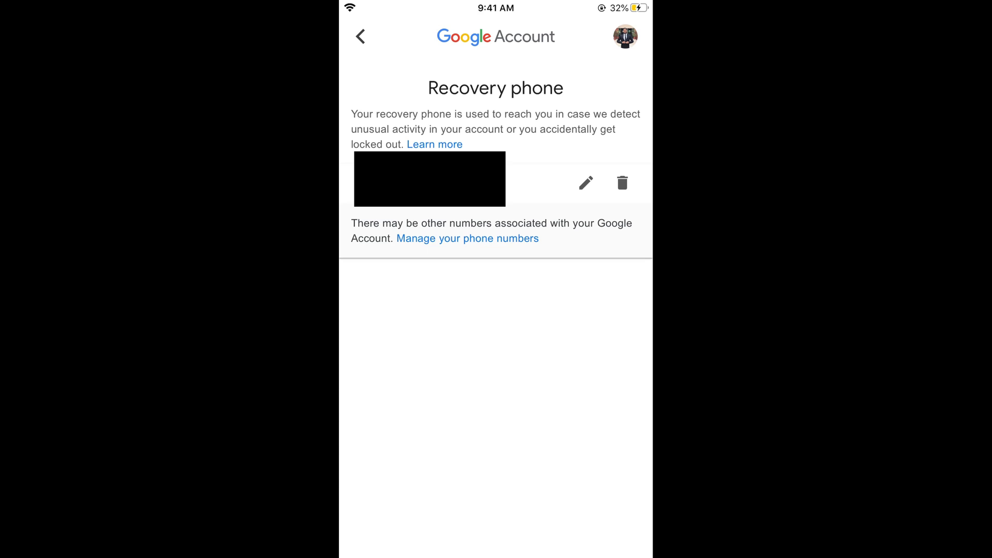
pyautogui.click(586, 182)
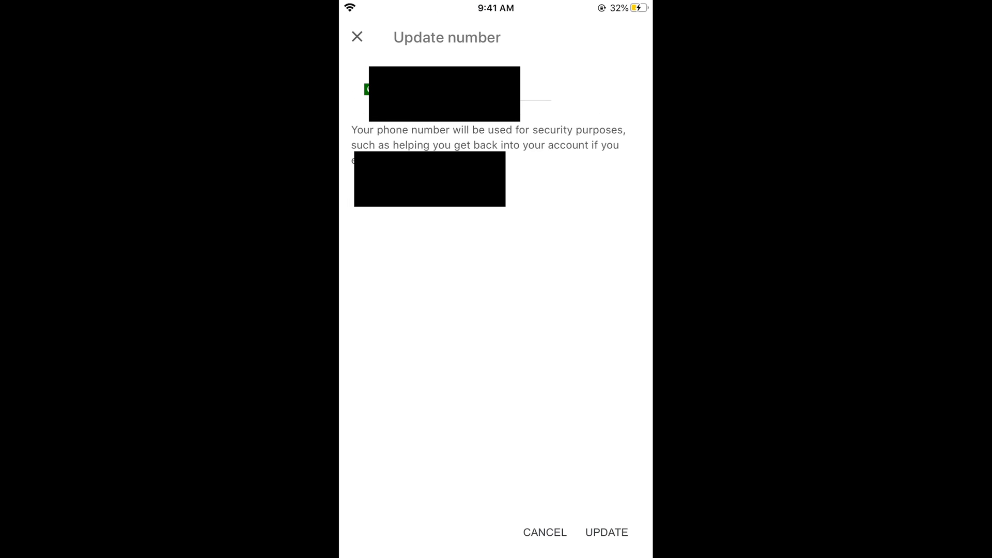